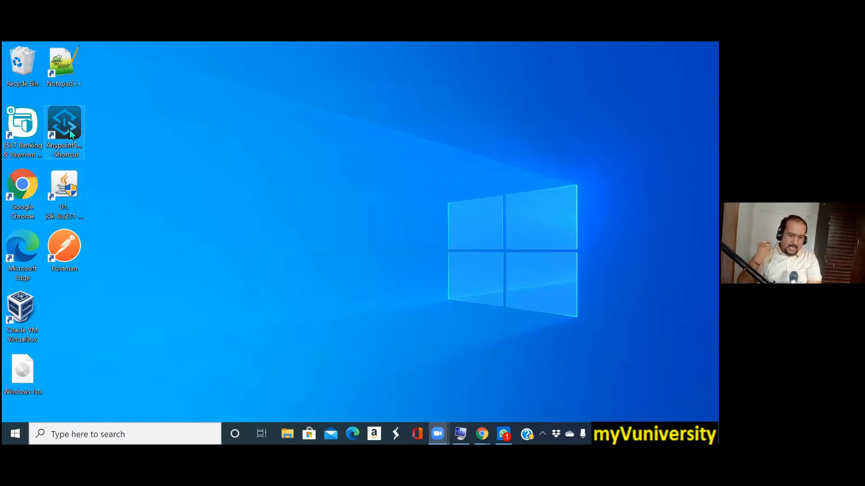
# - Run the desktop Anypoint Studio shortcut as administrator
pyautogui.click(64, 121)
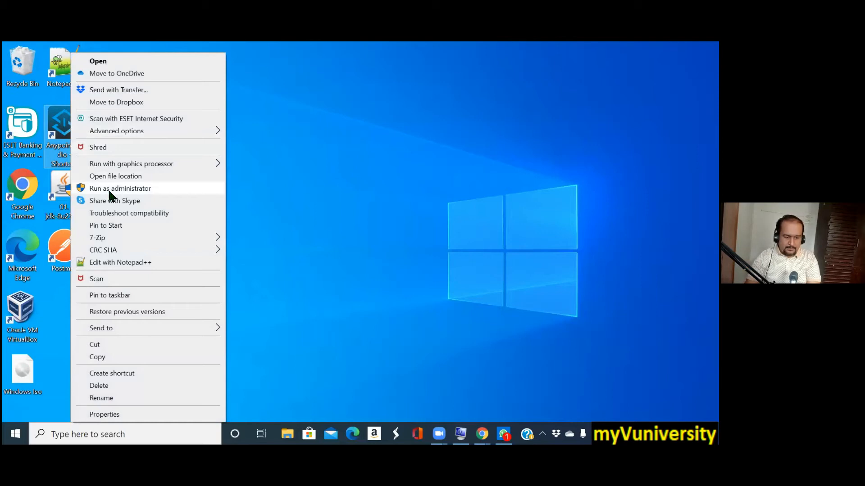
pyautogui.moveTo(110, 195)
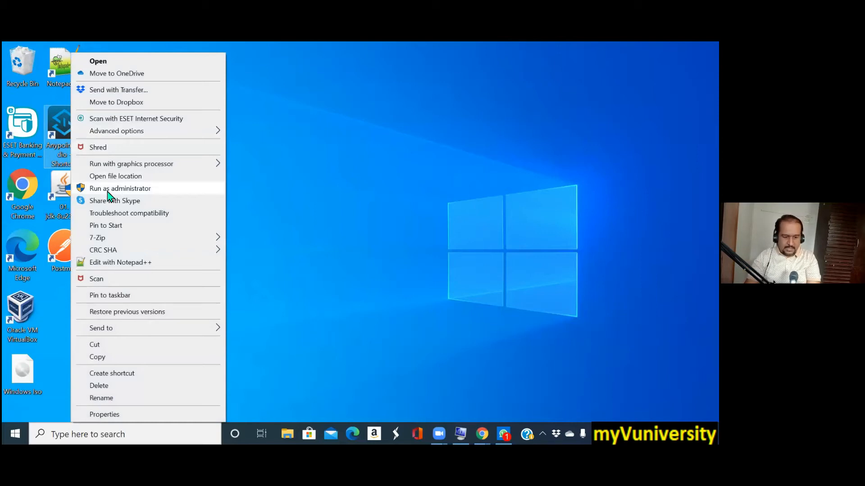
pyautogui.click(120, 189)
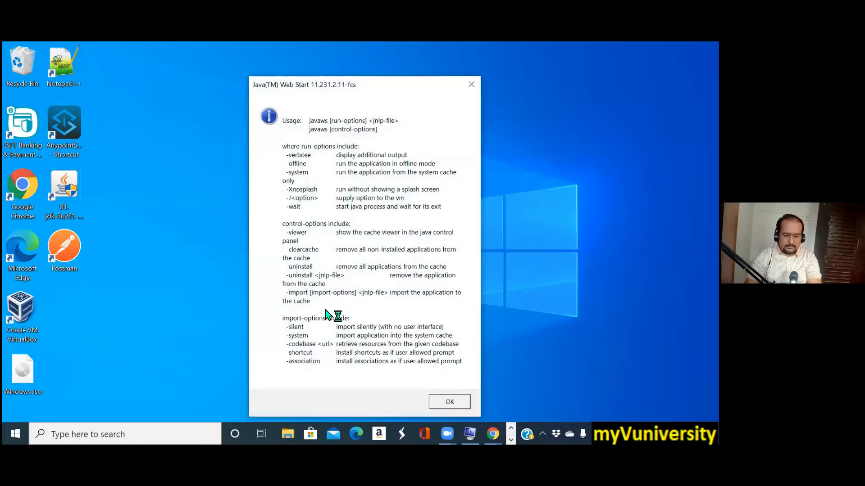
pyautogui.moveTo(359, 240)
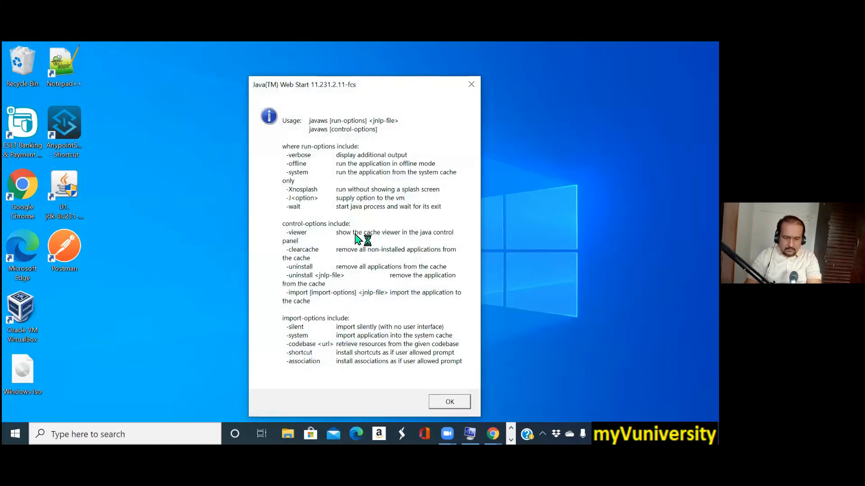
pyautogui.moveTo(373, 212)
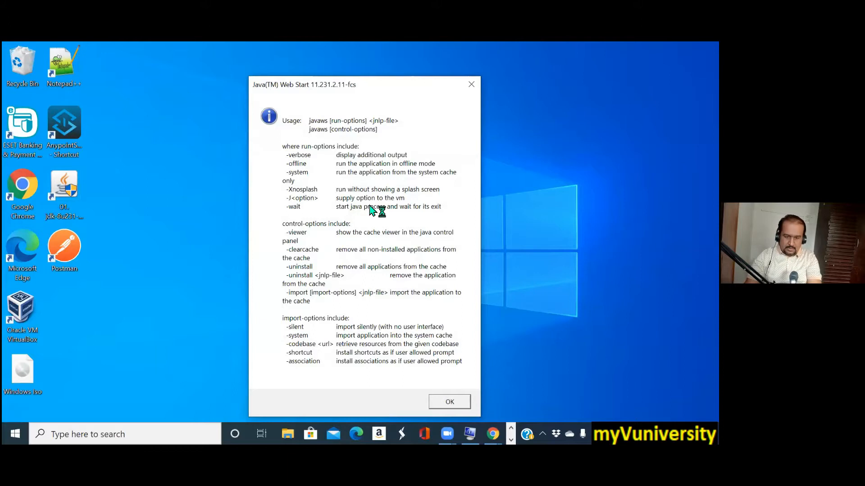
pyautogui.moveTo(541, 168)
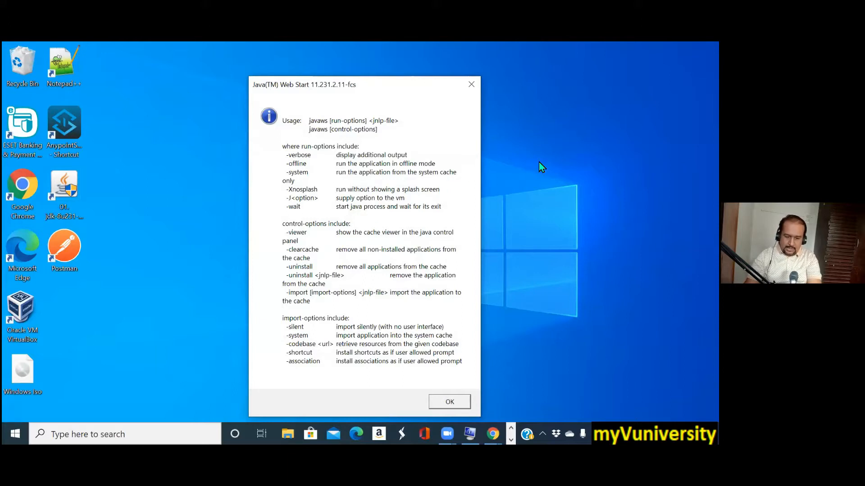
pyautogui.moveTo(483, 263)
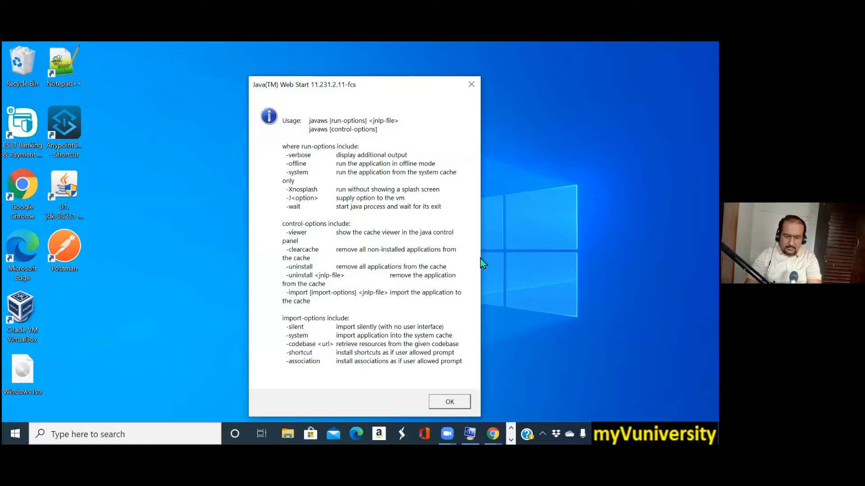
pyautogui.moveTo(531, 184)
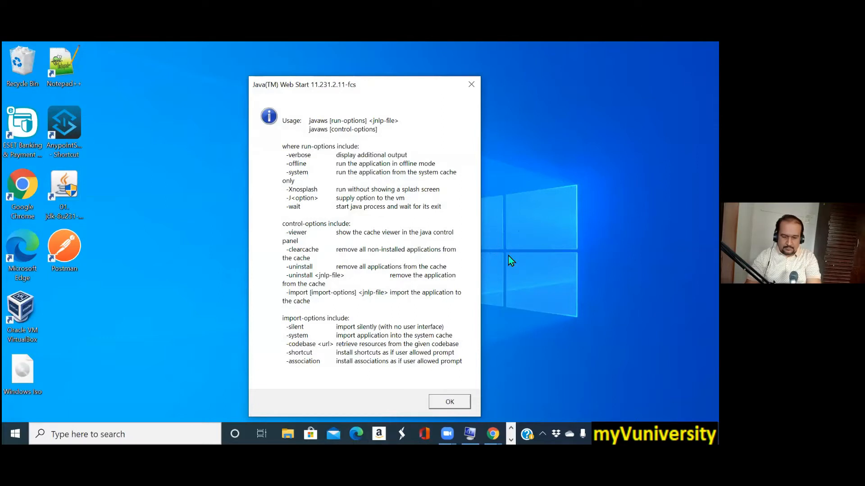
pyautogui.moveTo(524, 259)
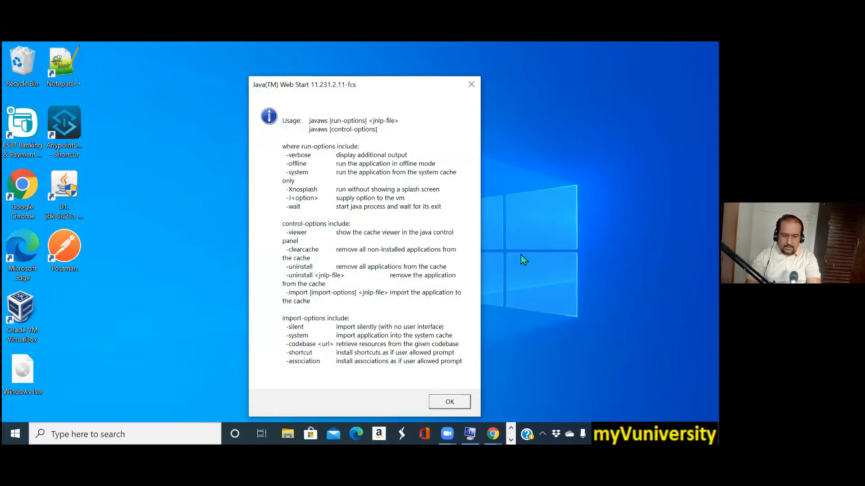
pyautogui.moveTo(516, 277)
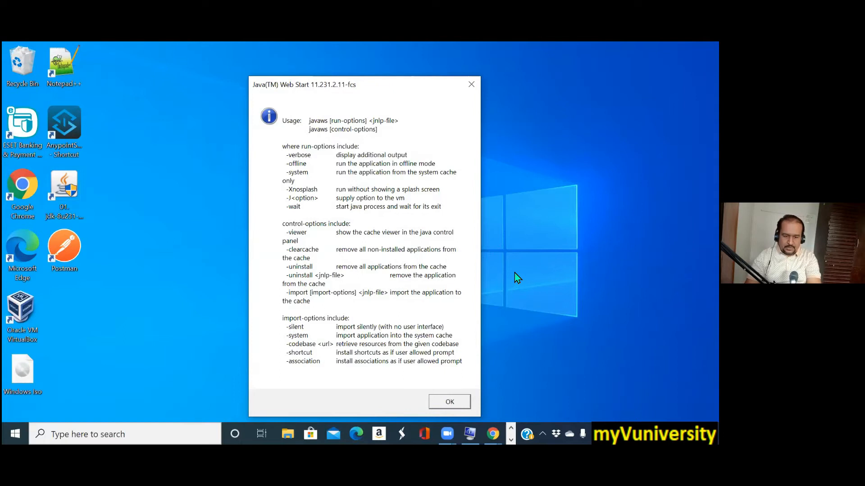
pyautogui.moveTo(513, 298)
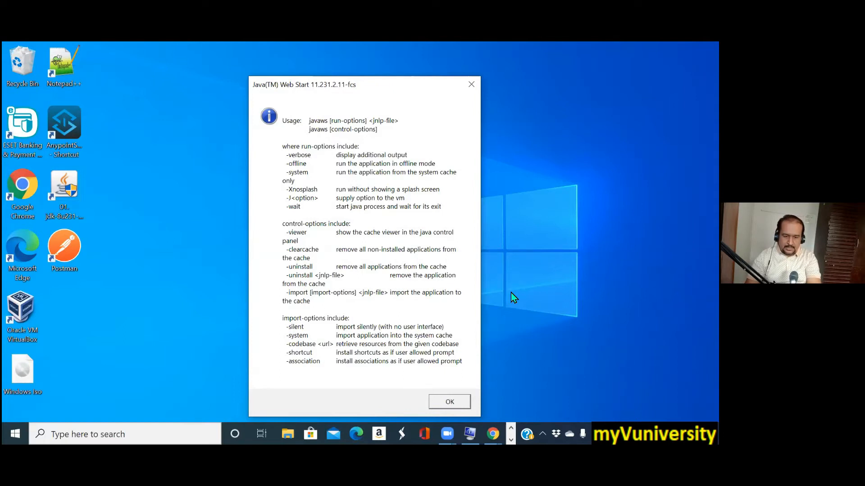
pyautogui.moveTo(519, 260)
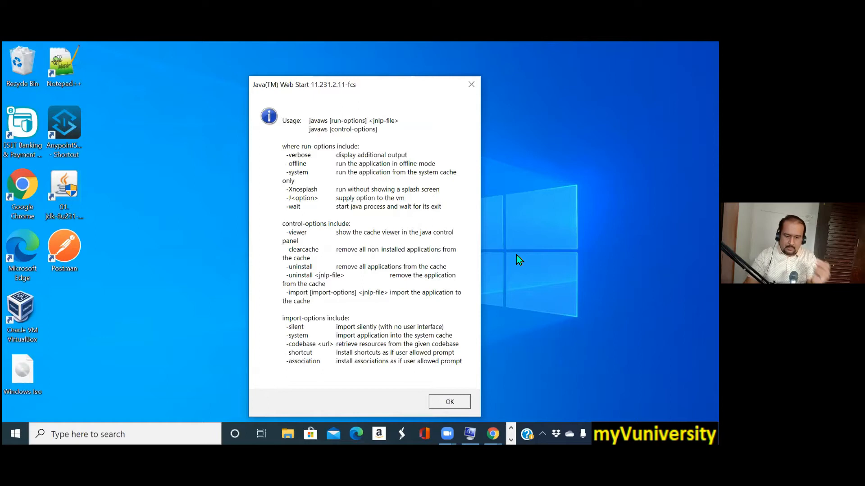
pyautogui.moveTo(543, 203)
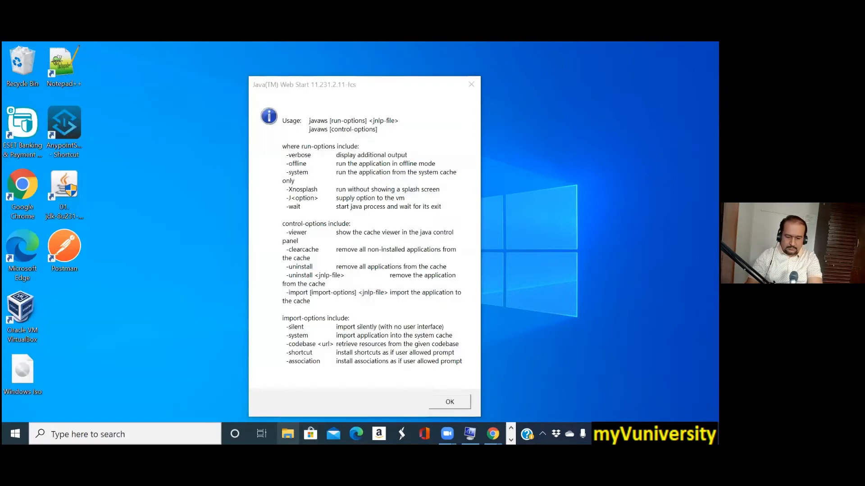
# - Open File Explorer and navigate to C:\Mule4\AnypointStudio
pyautogui.click(286, 435)
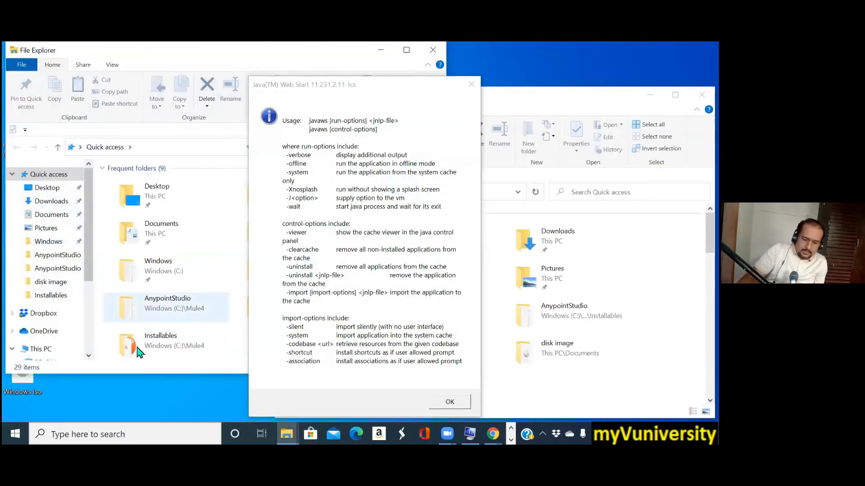
pyautogui.doubleClick(160, 340)
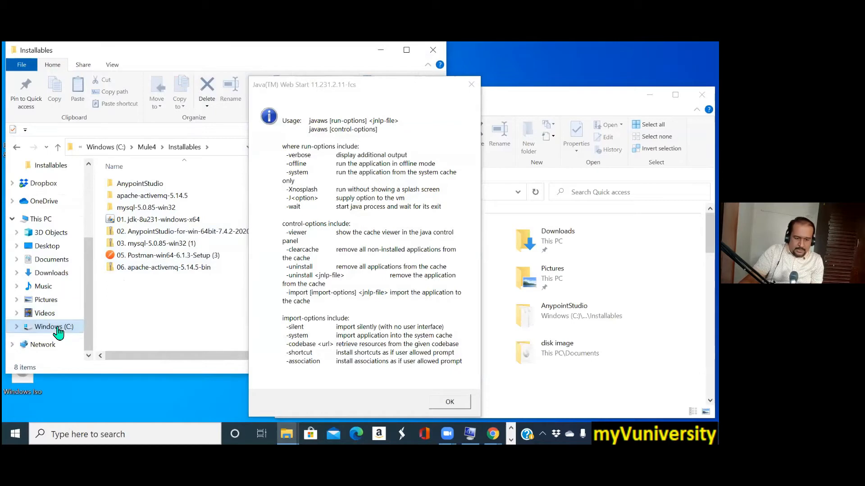
pyautogui.click(53, 326)
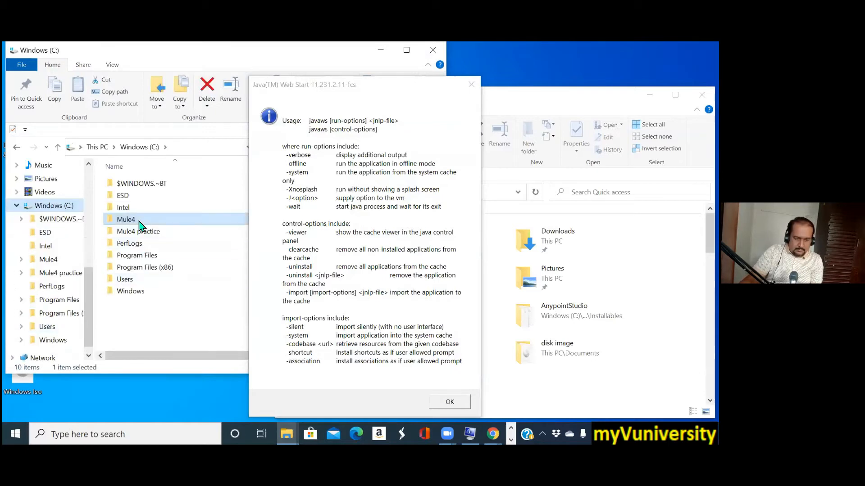
pyautogui.doubleClick(126, 220)
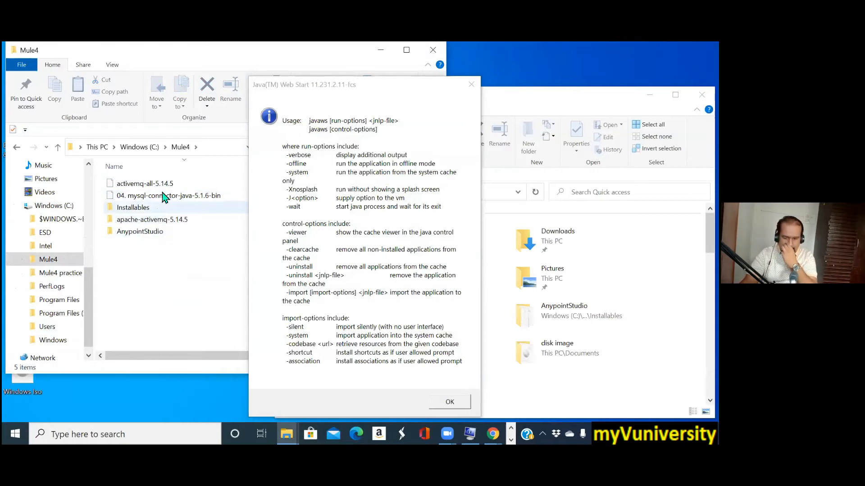
pyautogui.doubleClick(140, 231)
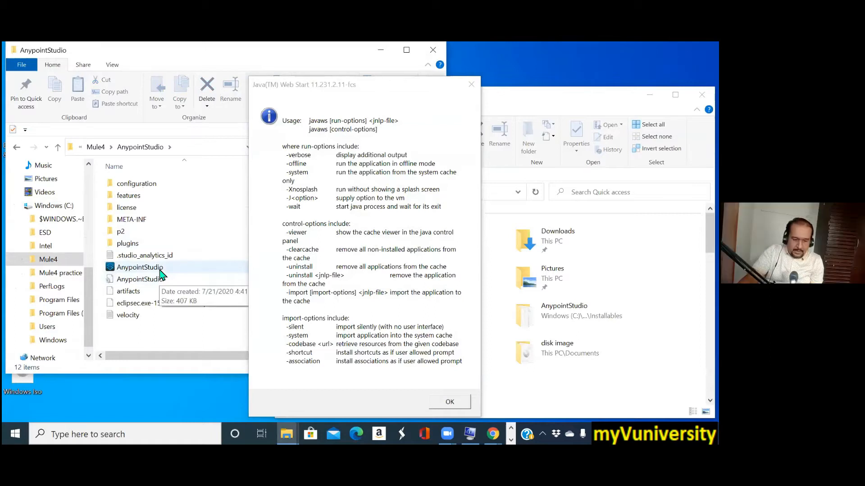
pyautogui.moveTo(171, 291)
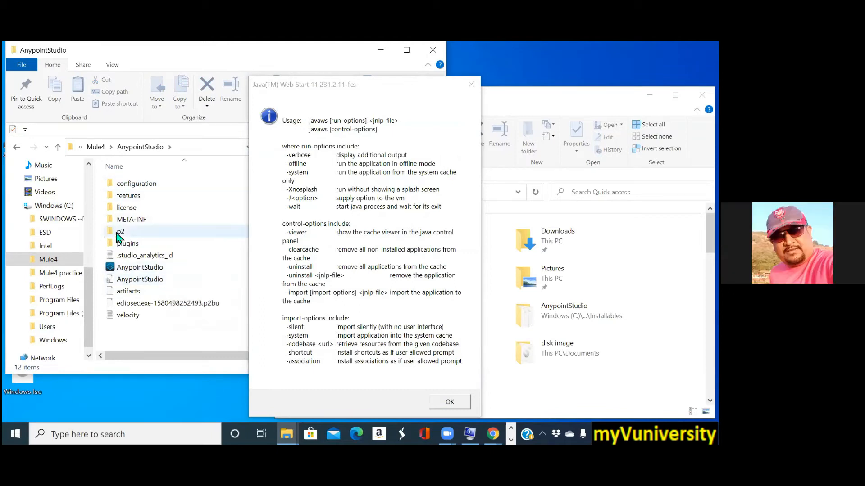
pyautogui.moveTo(153, 219)
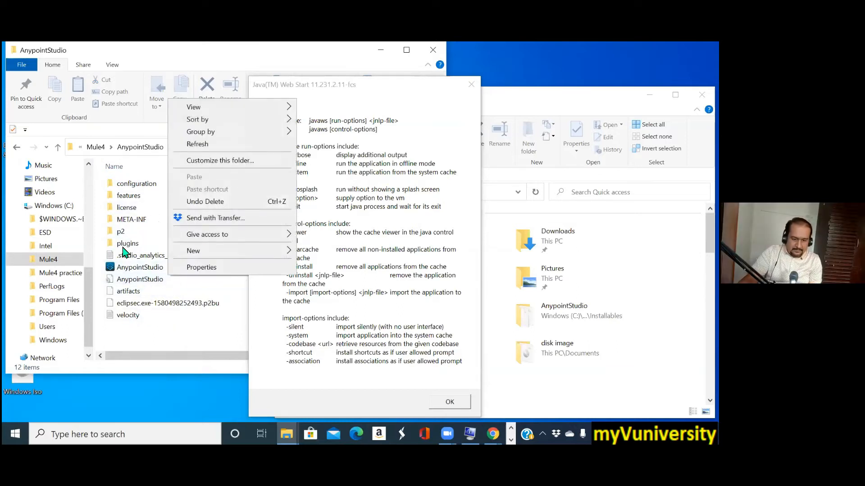
# - Select AnypointStudio.ini and show its context menu
pyautogui.click(140, 267)
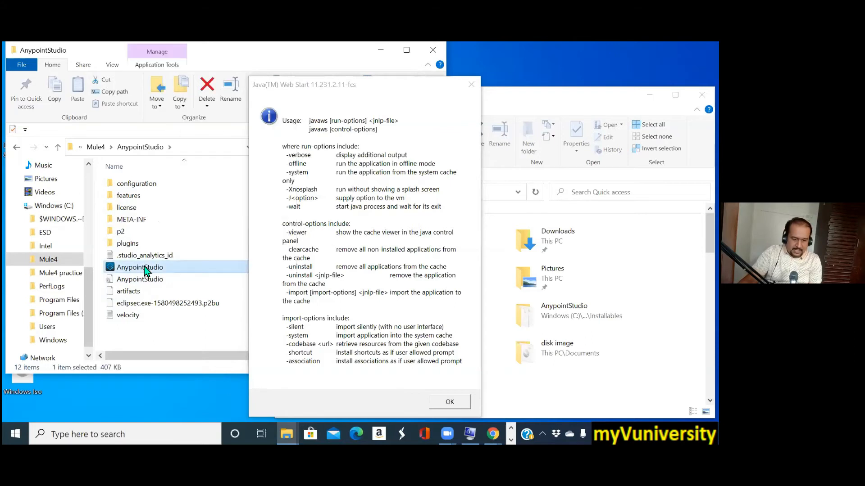
pyautogui.rightClick(140, 267)
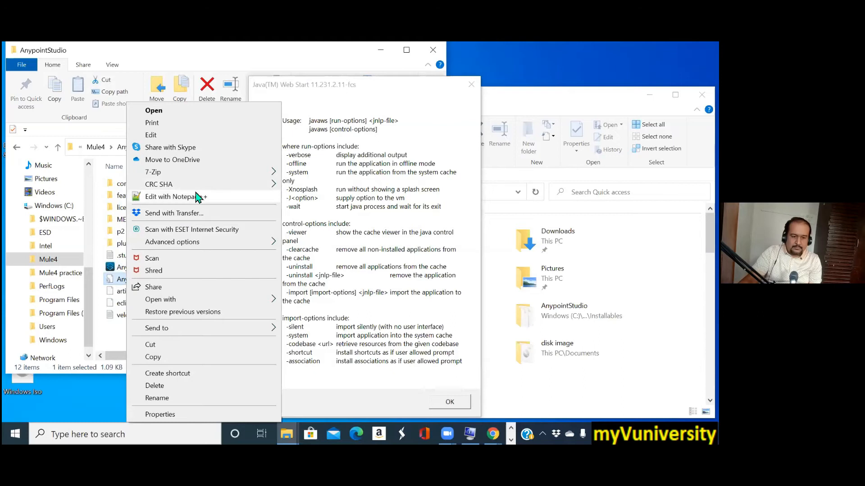
# - Open AnypointStudio.ini in Notepad++, dismiss the Java Web Start message, and save the file
pyautogui.click(175, 196)
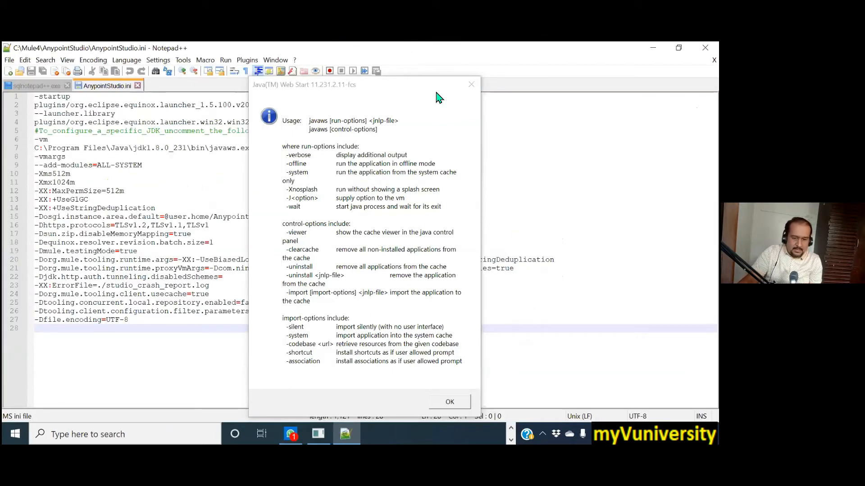
pyautogui.click(449, 401)
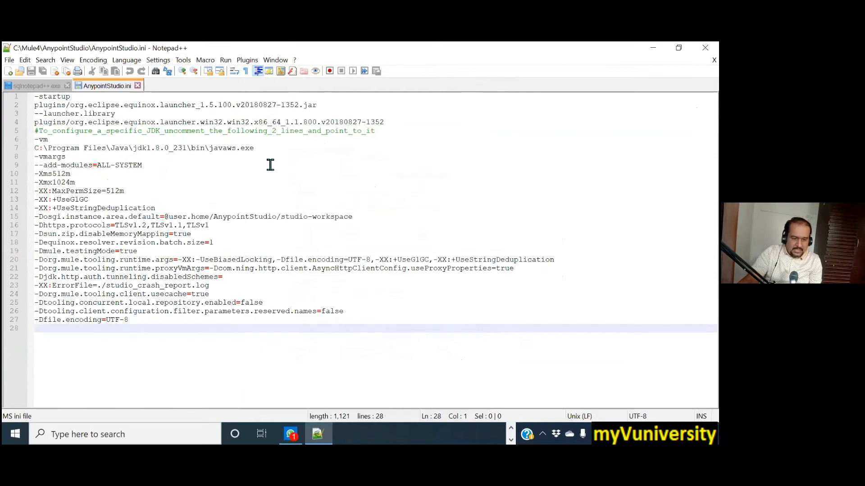
pyautogui.moveTo(233, 200)
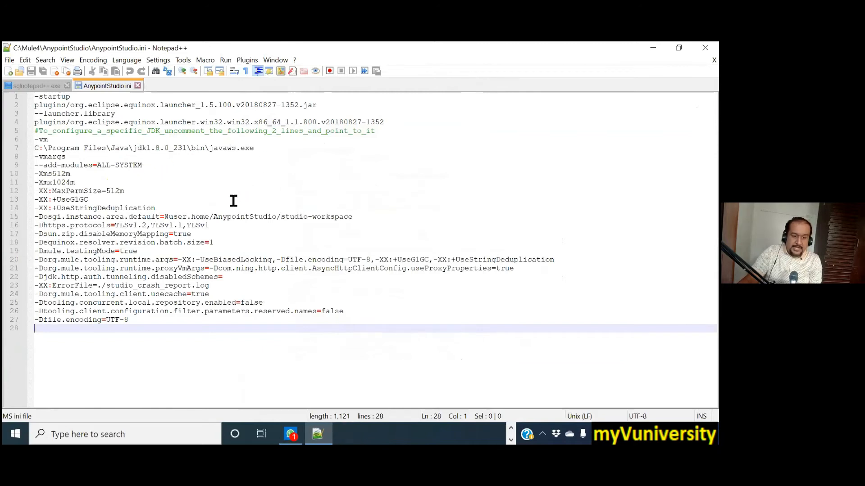
pyautogui.moveTo(192, 172)
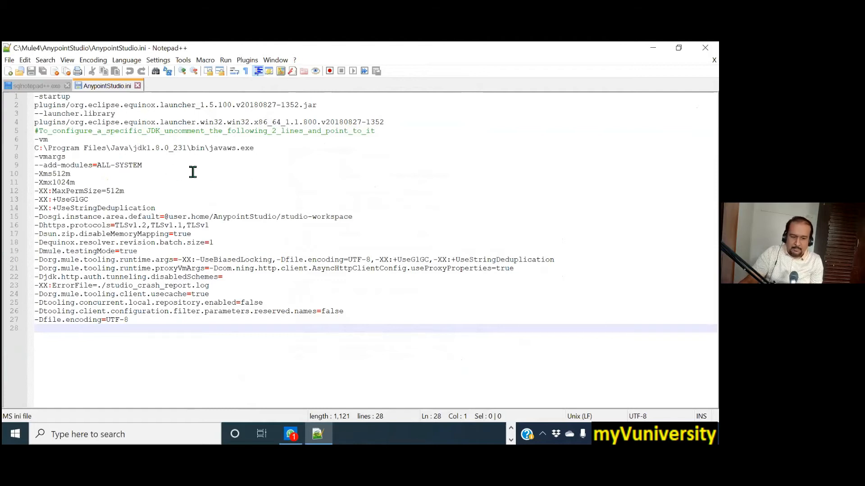
pyautogui.moveTo(237, 164)
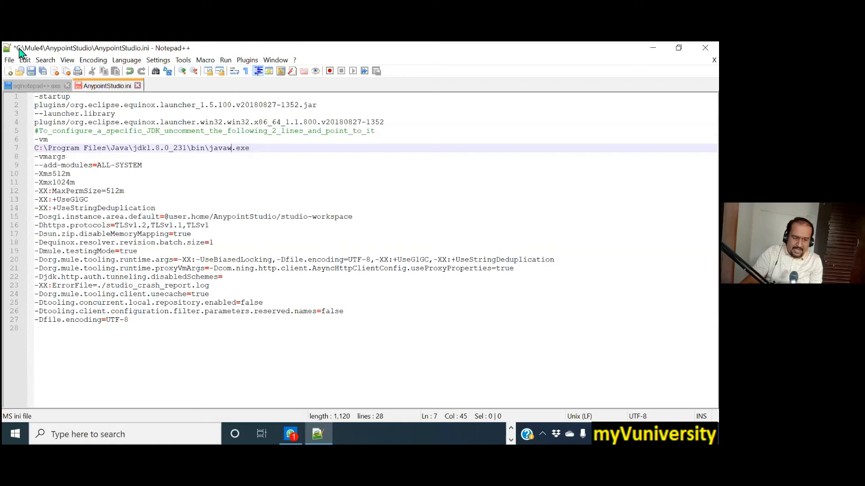
pyautogui.click(9, 59)
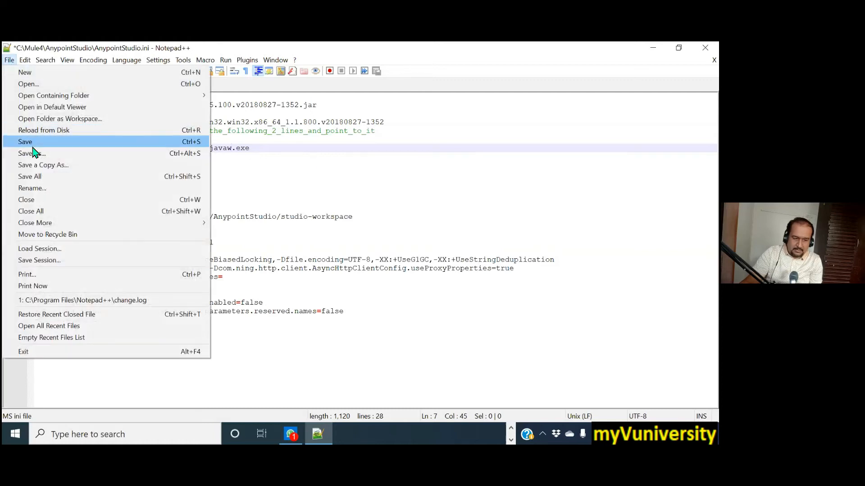
pyautogui.click(25, 142)
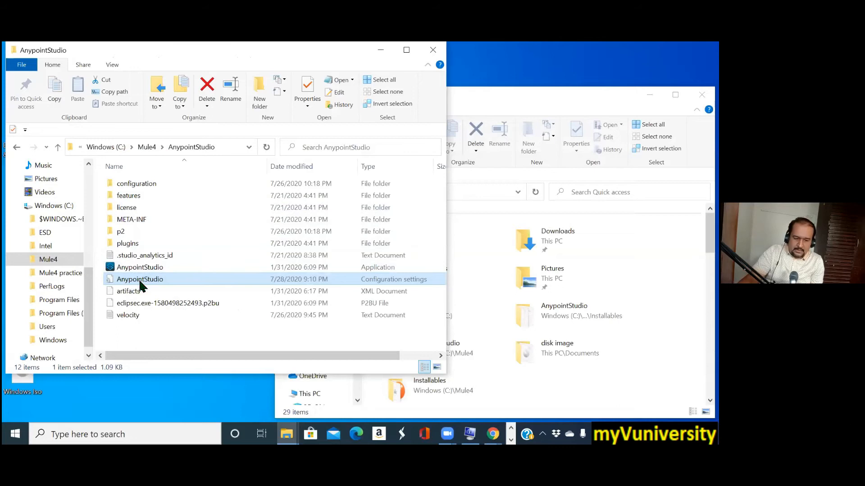
# - Show the context menu for the saved AnypointStudio.ini again
pyautogui.rightClick(140, 279)
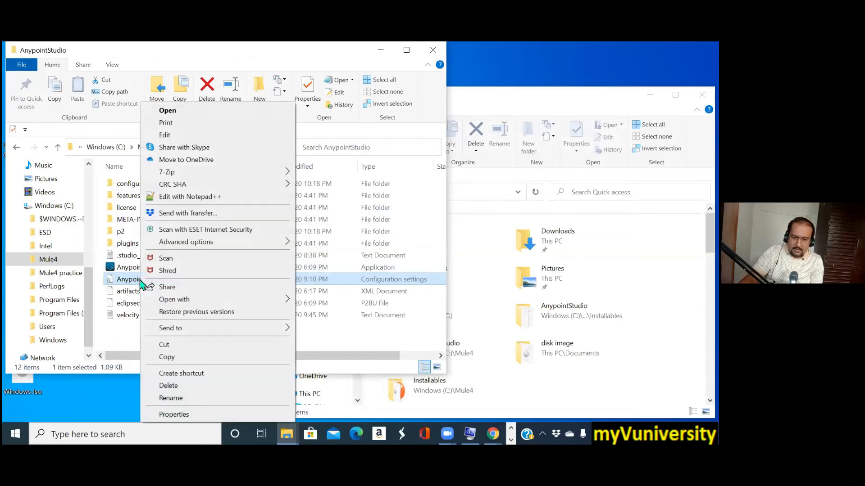
pyautogui.moveTo(558, 165)
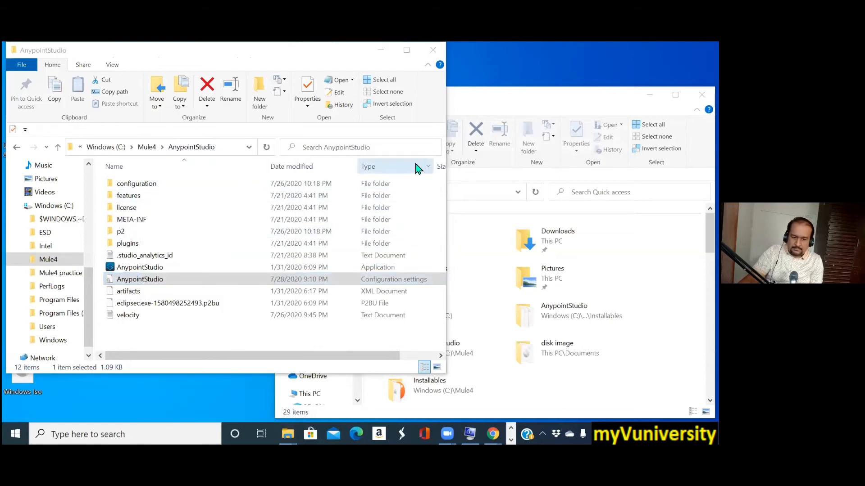
pyautogui.moveTo(469, 328)
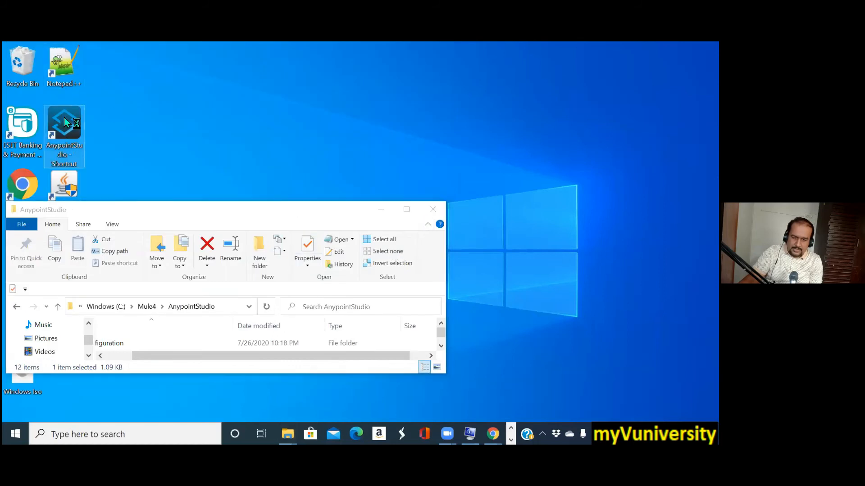
# - Launch Anypoint Studio 7.4 from the desktop shortcut
pyautogui.doubleClick(64, 123)
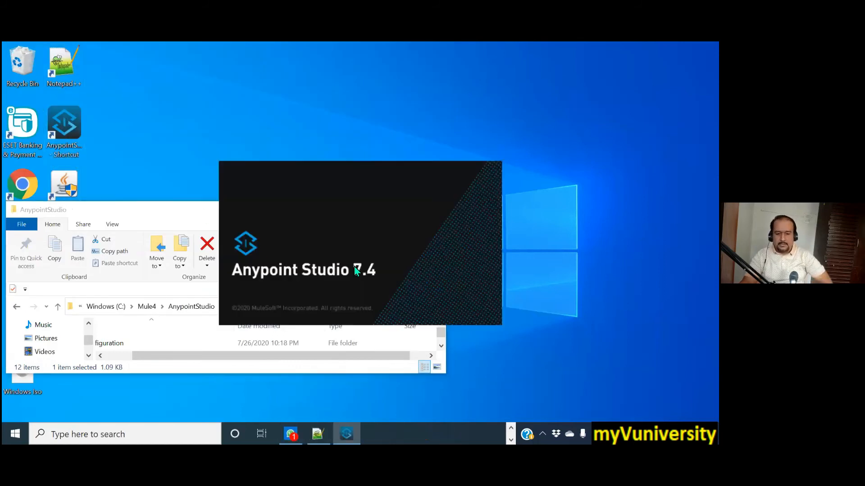
pyautogui.moveTo(517, 232)
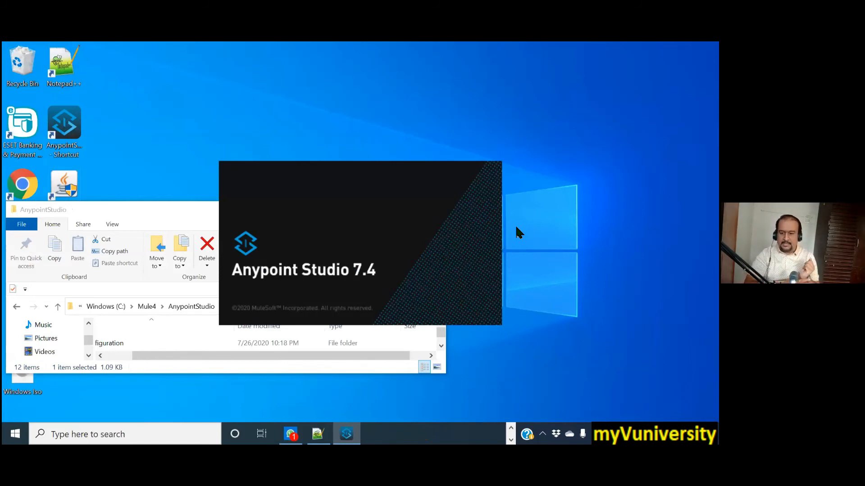
pyautogui.moveTo(464, 230)
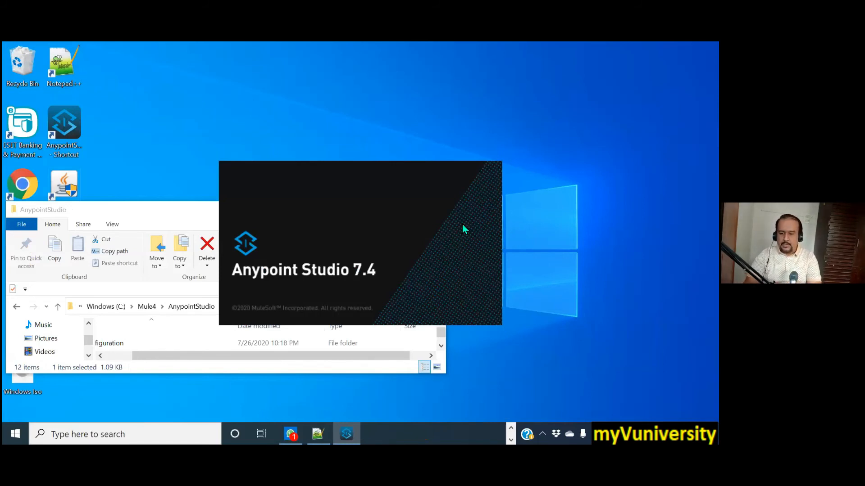
pyautogui.moveTo(382, 224)
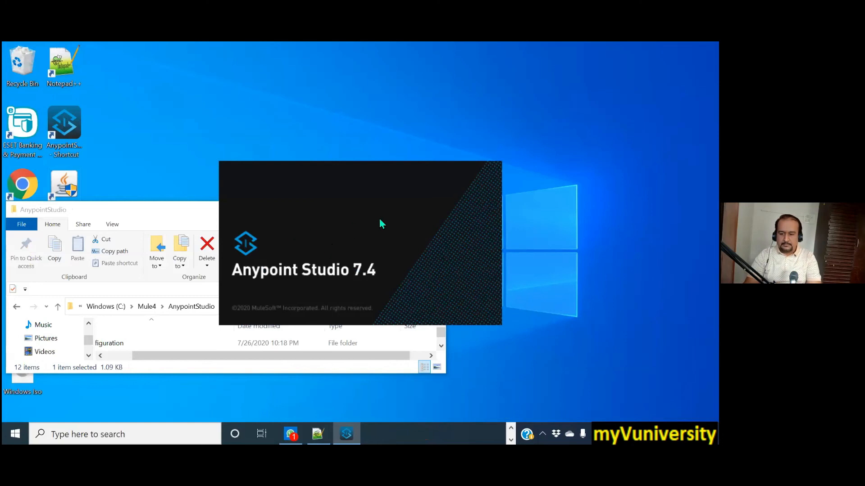
pyautogui.moveTo(384, 221)
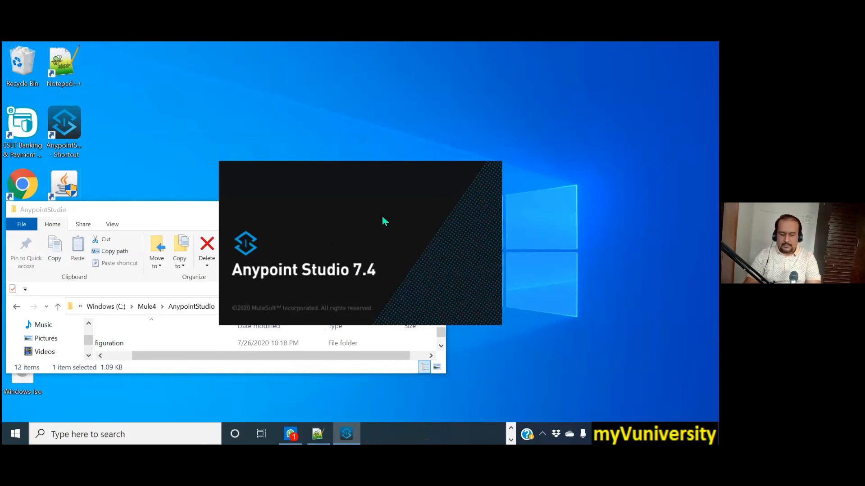
pyautogui.moveTo(408, 232)
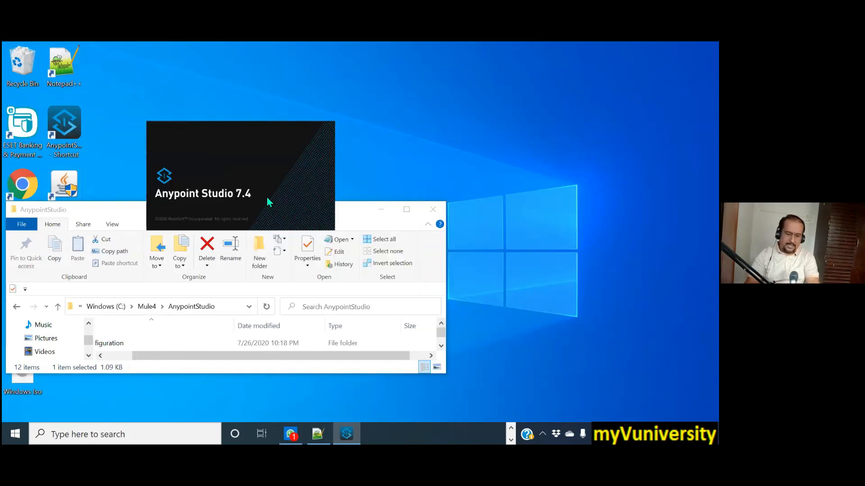
pyautogui.moveTo(464, 160)
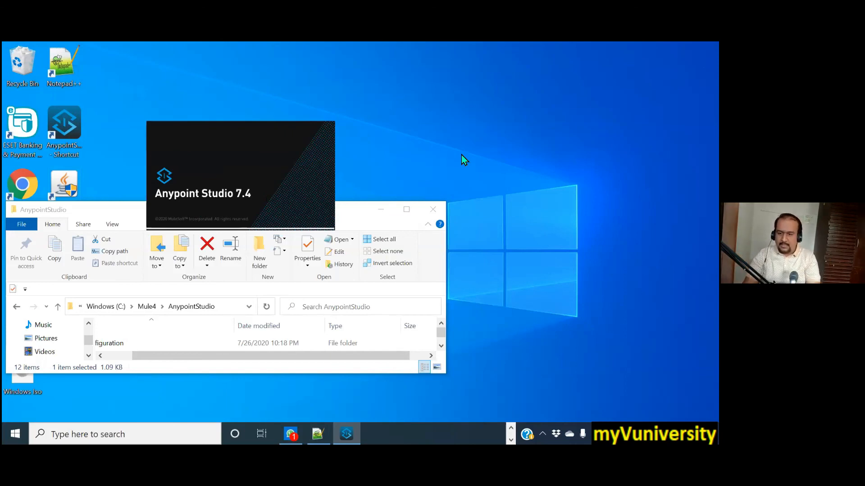
pyautogui.moveTo(469, 331)
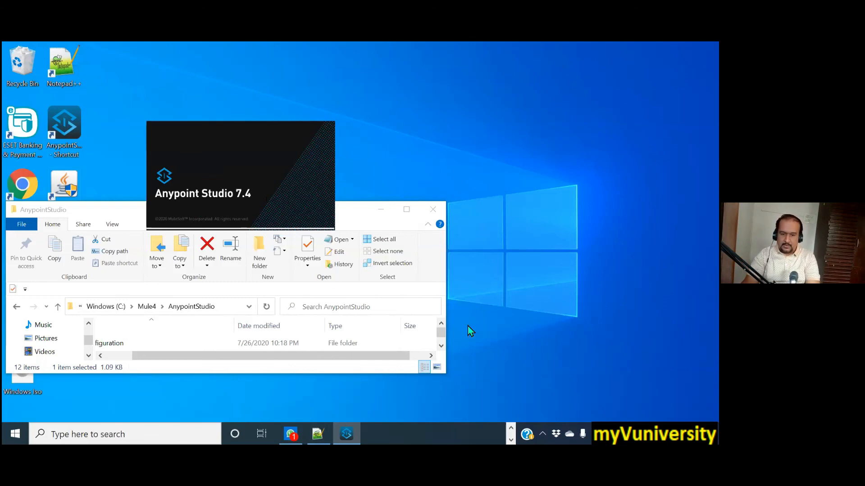